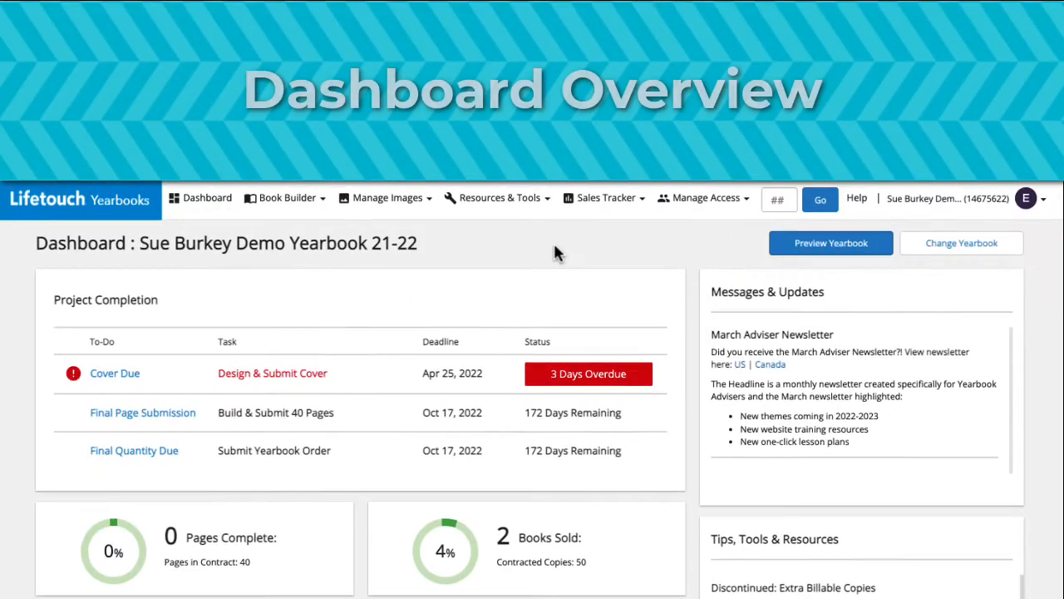
- Scroll through the yearbook dashboard to review its contents
scroll("down", 3)
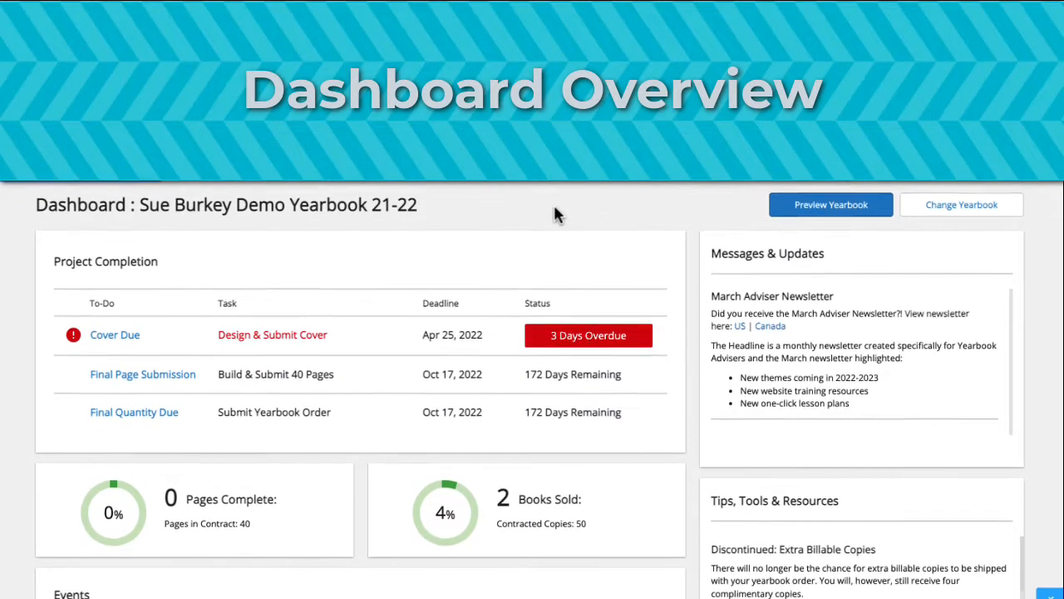
scroll("down", 3)
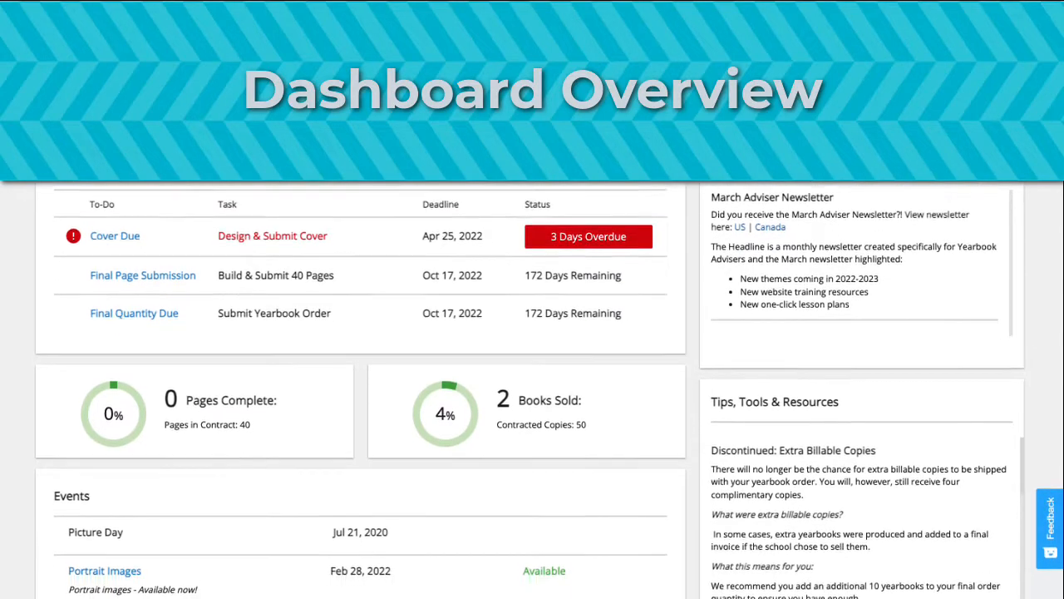
scroll("down", 3)
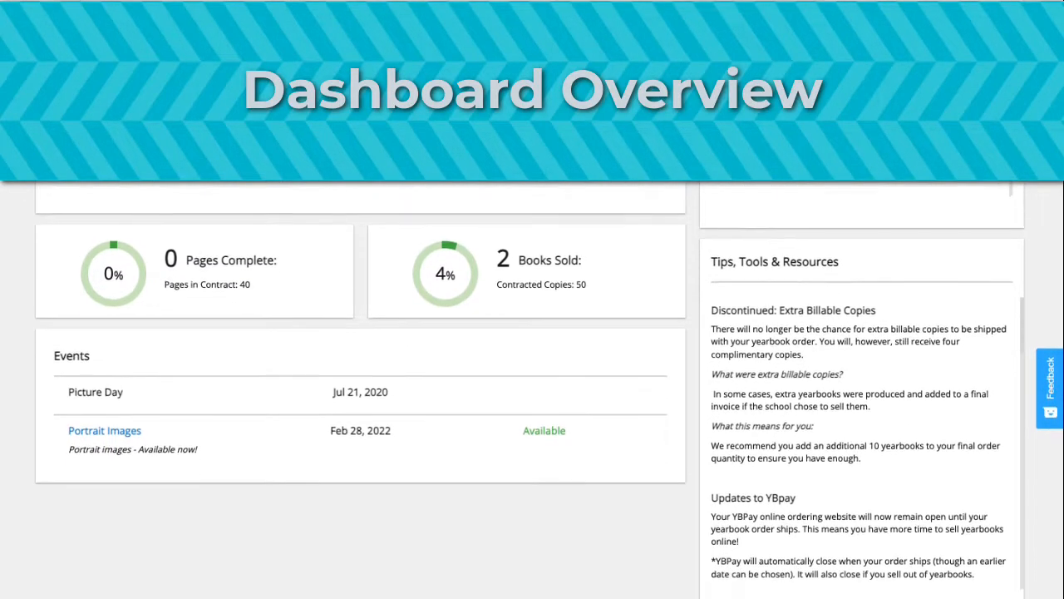
scroll("down", 3)
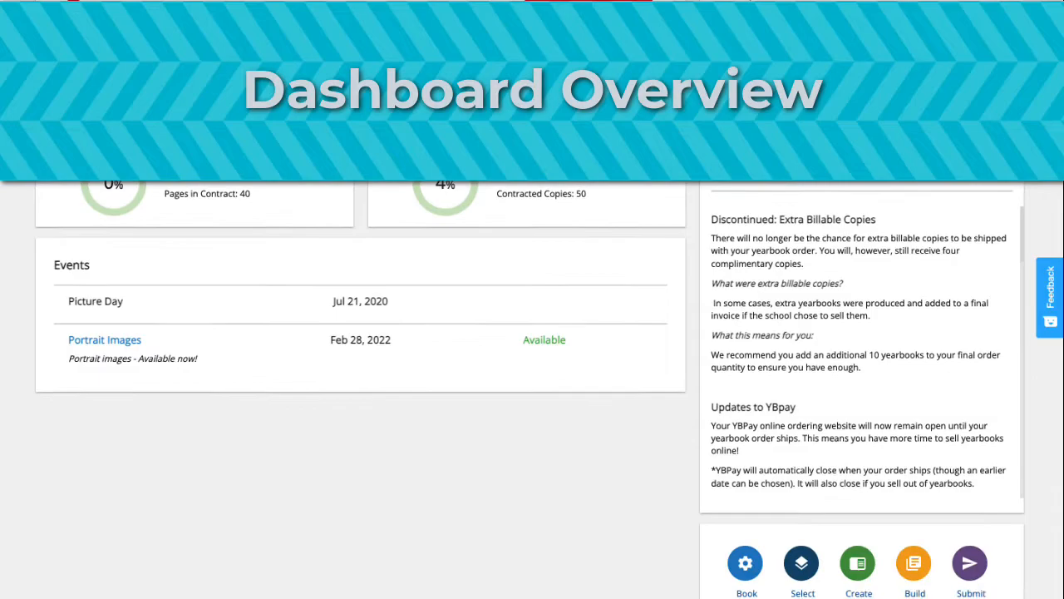
scroll("up", 3)
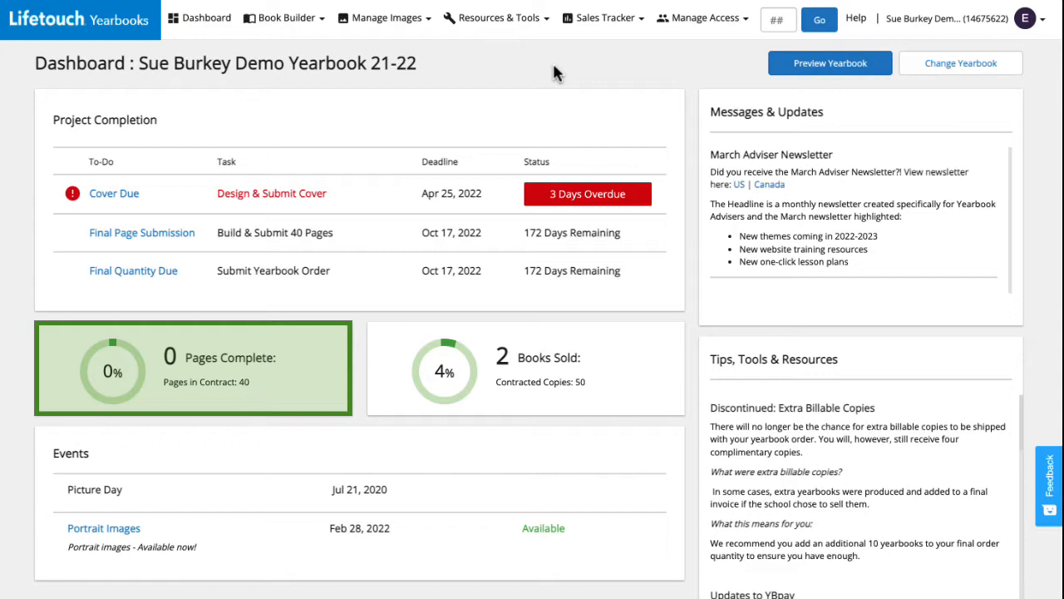
left_click(525, 368)
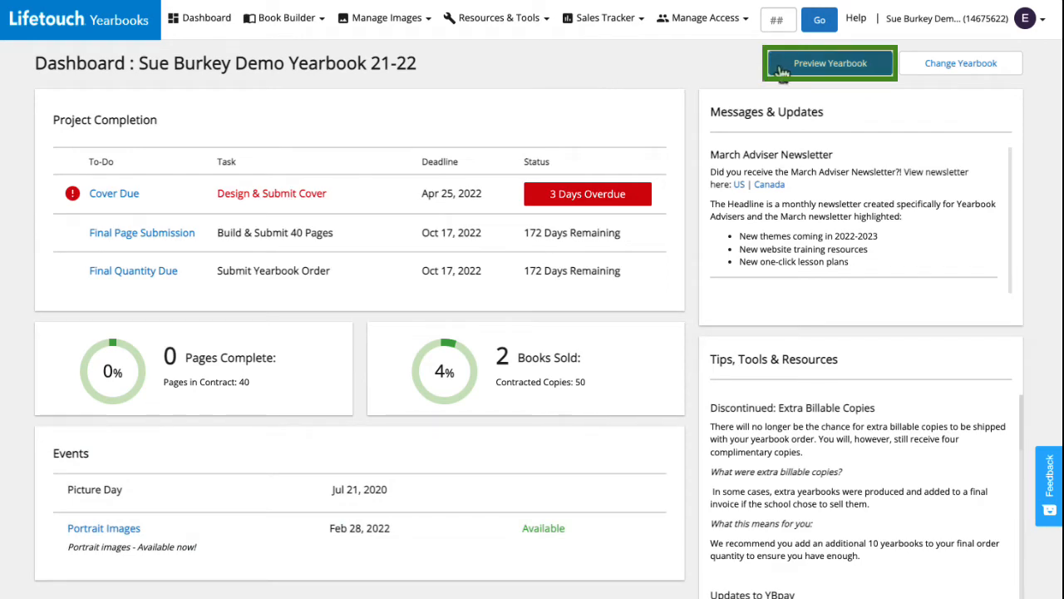
- Preview the yearbook page by page, advance two spreads, and return to the dashboard
left_click(828, 62)
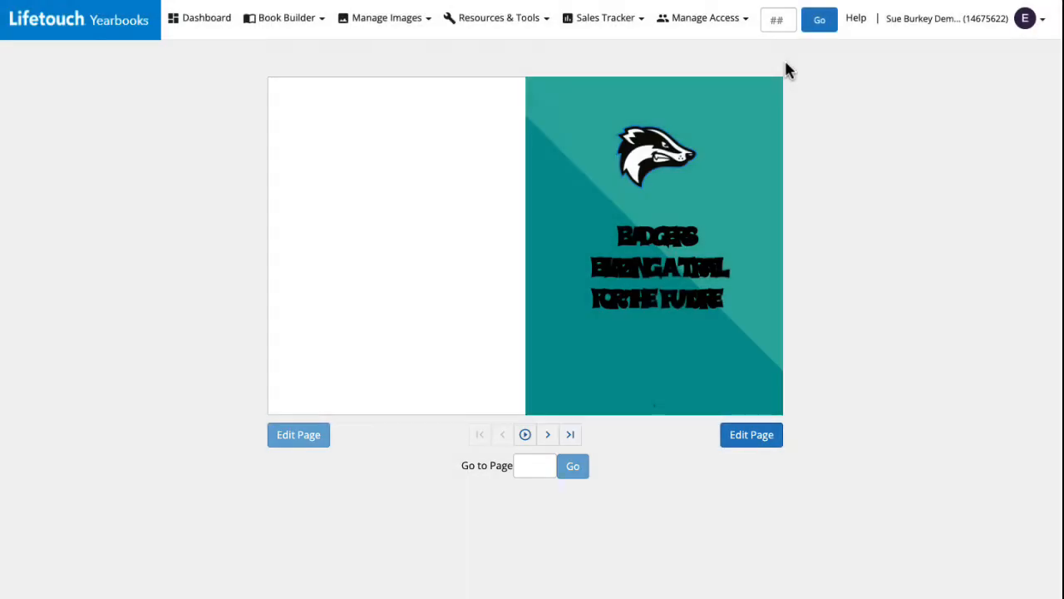
mouse_move(547, 433)
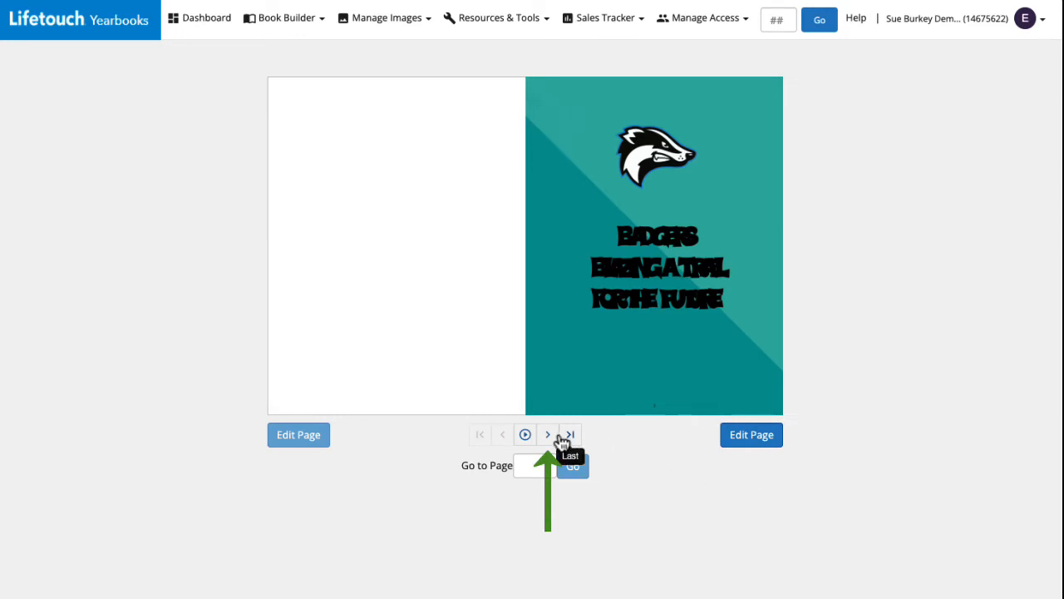
left_click(547, 434)
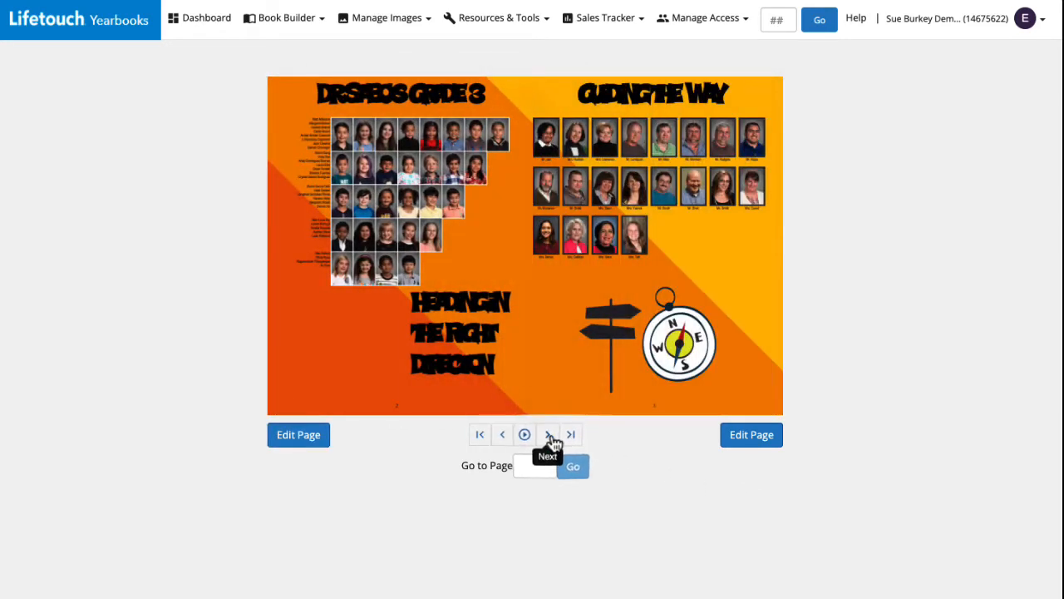
left_click(547, 434)
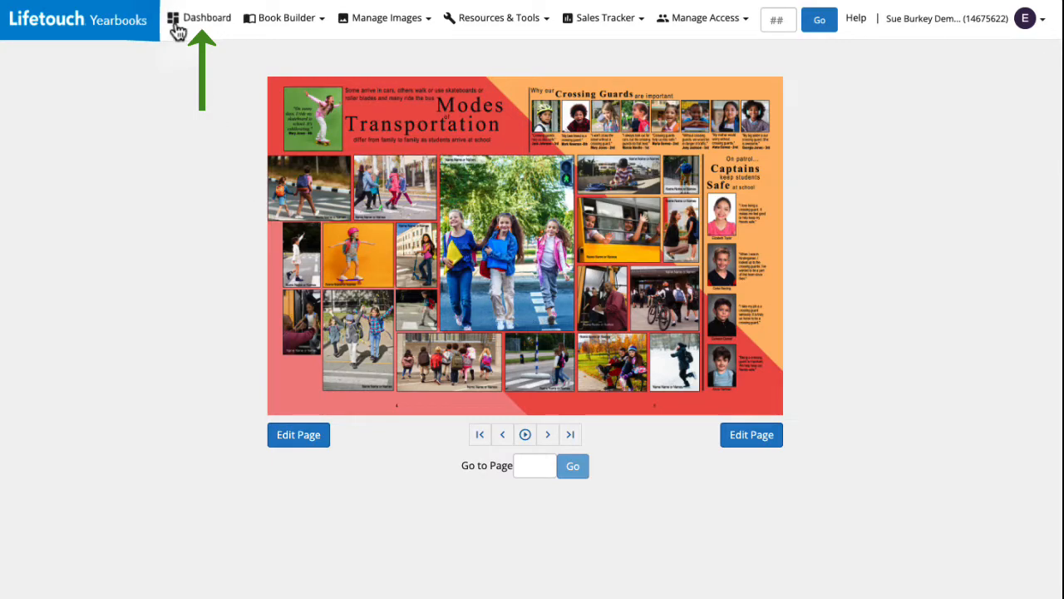
left_click(206, 17)
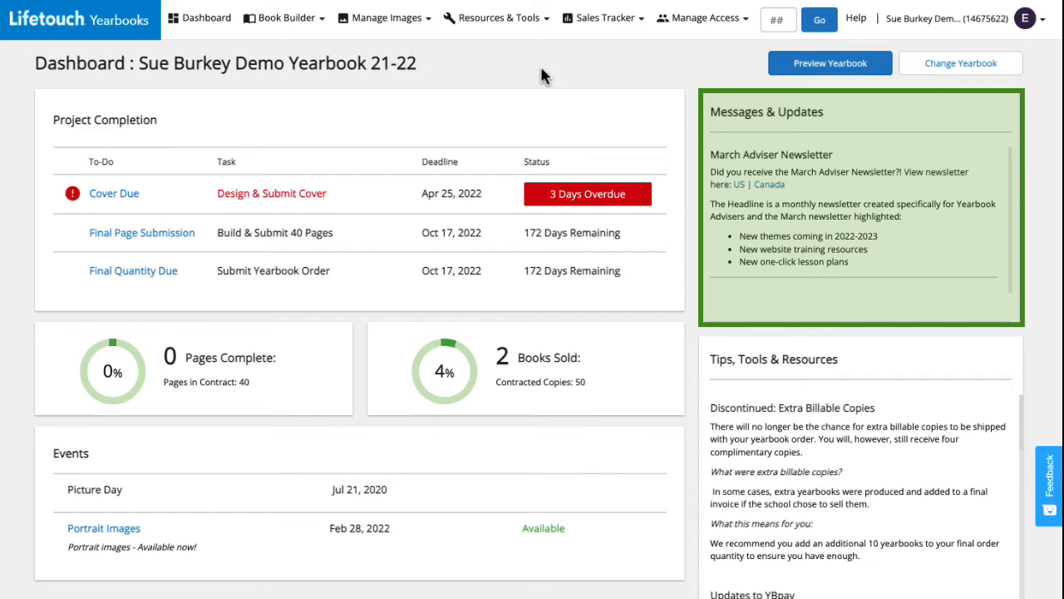
- Scroll the dashboard again, then bring up the Change Yearbook list of 351 yearbooks
scroll("down", 3)
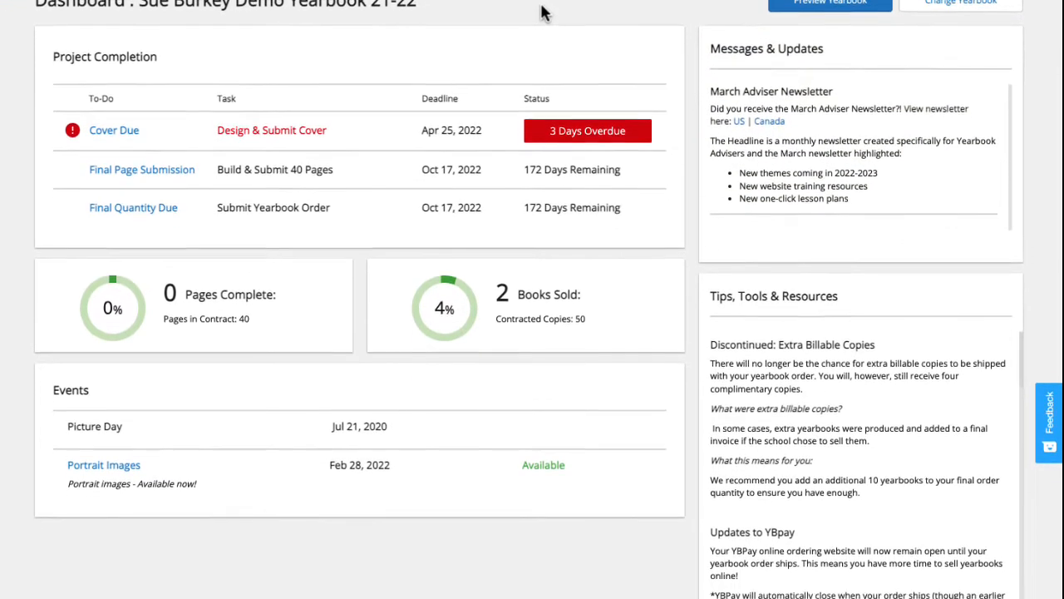
scroll("down", 3)
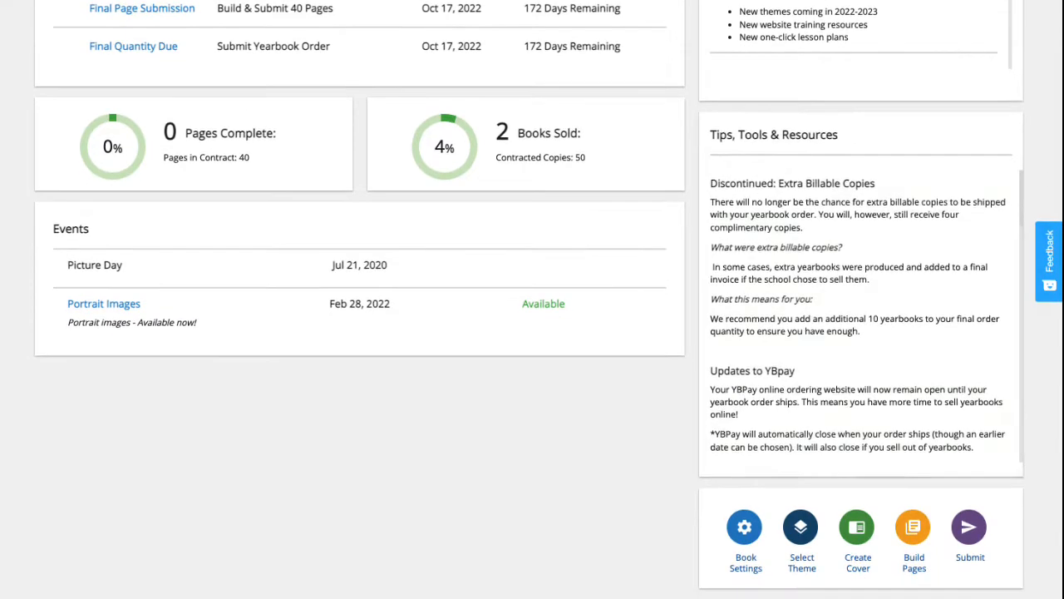
mouse_move(884, 247)
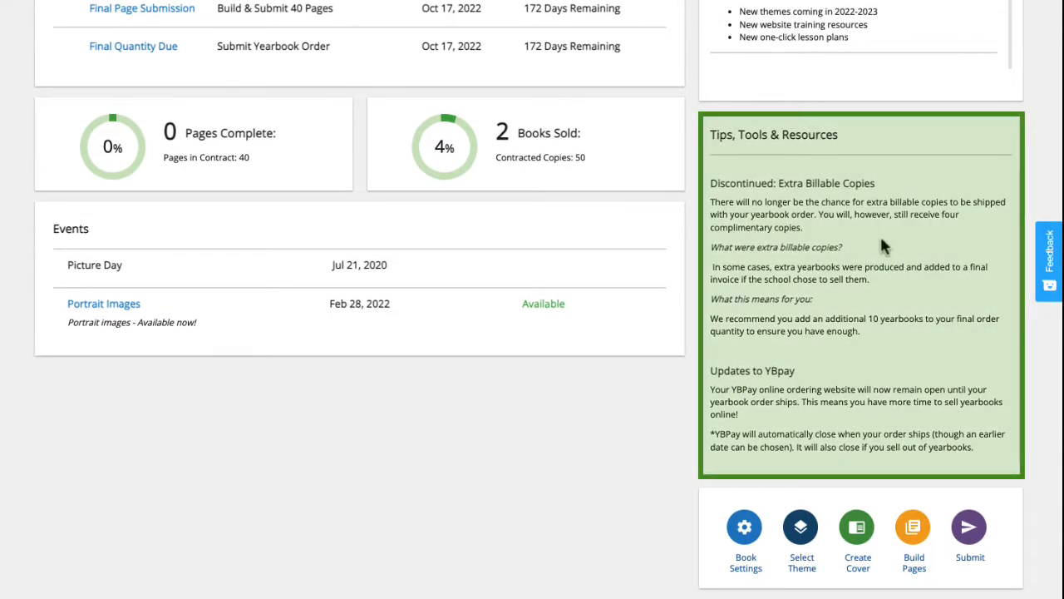
scroll("down", 3)
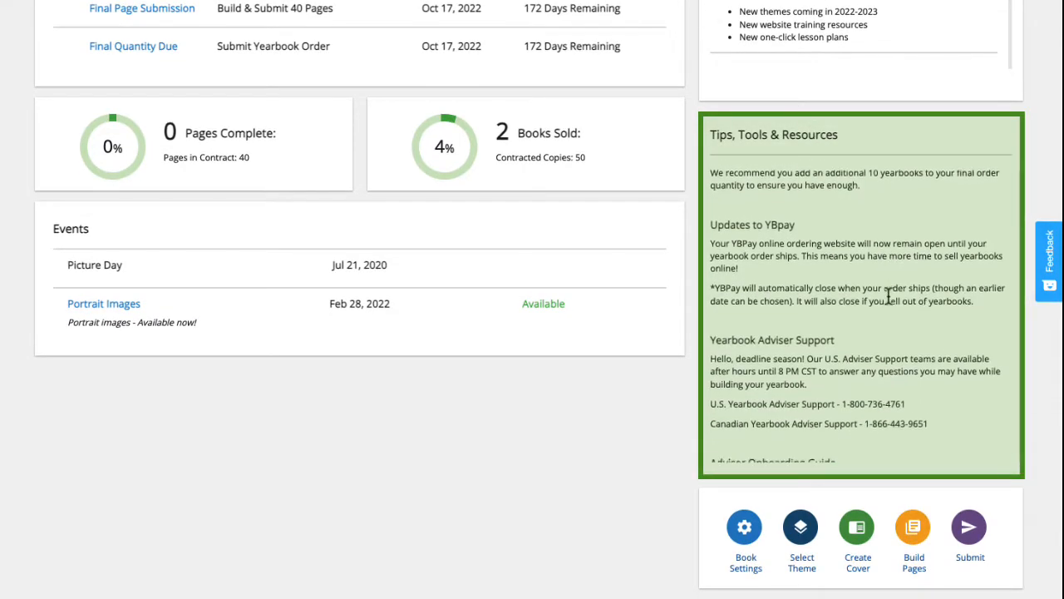
scroll("down", 3)
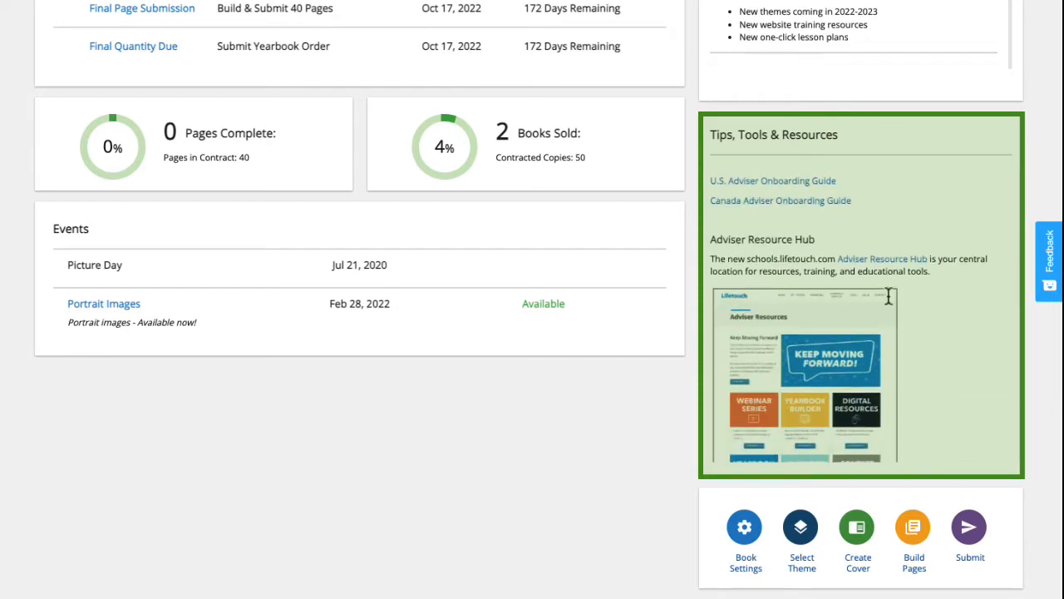
scroll("down", 3)
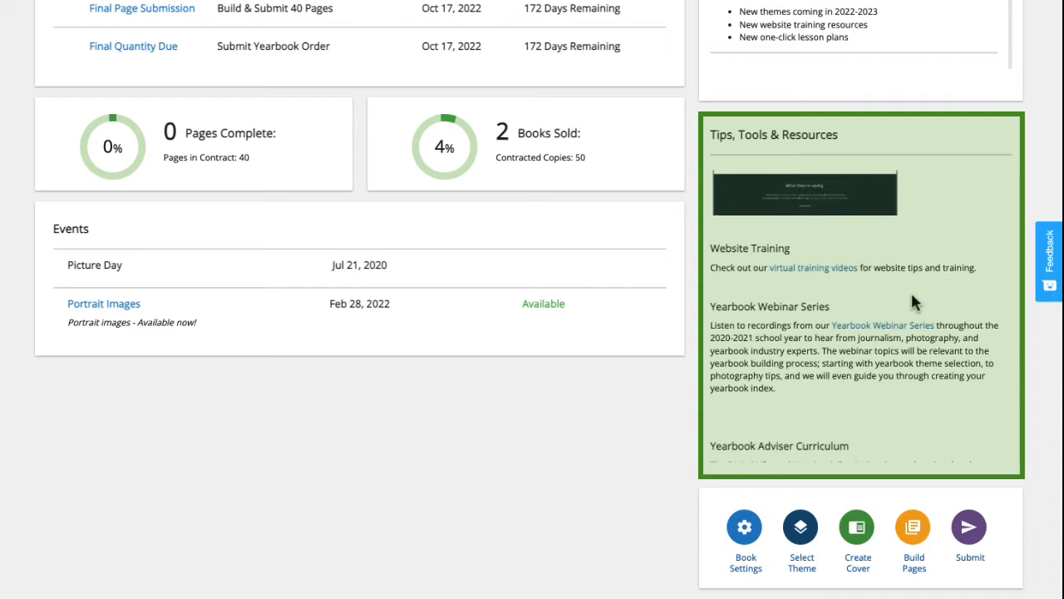
scroll("down", 3)
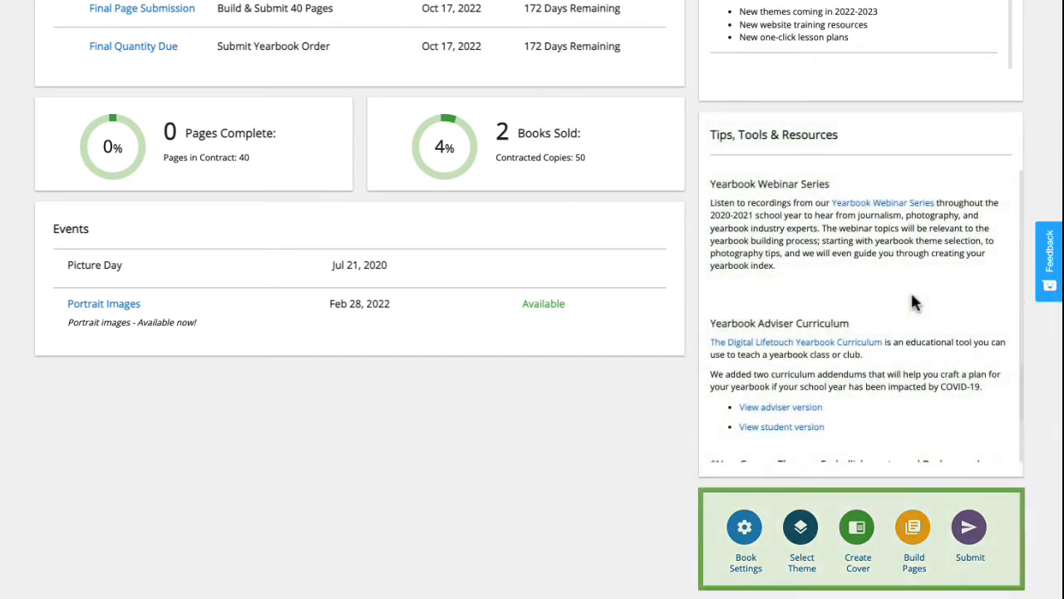
mouse_move(651, 394)
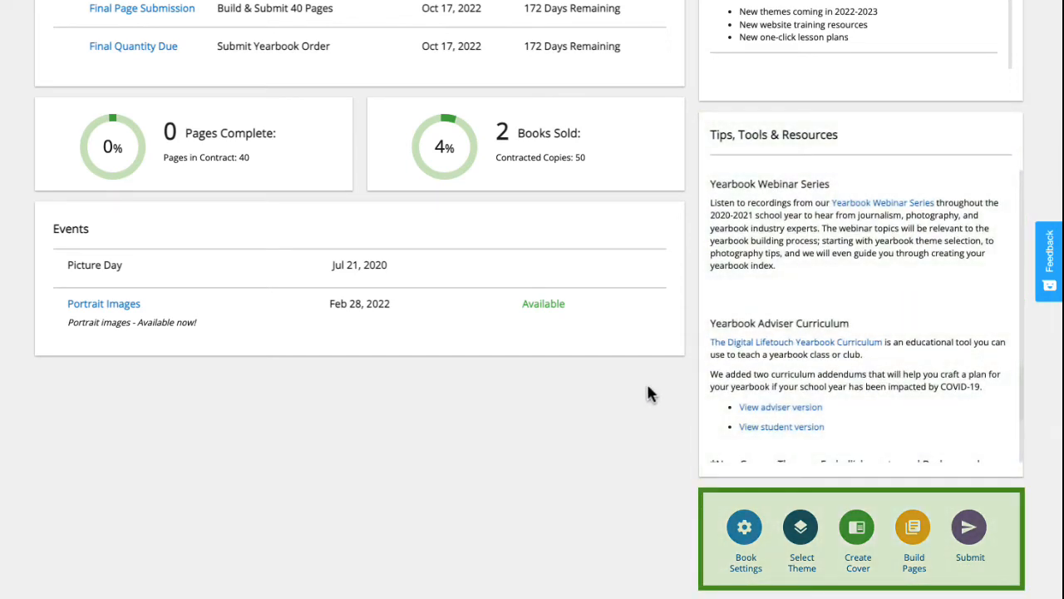
mouse_move(645, 405)
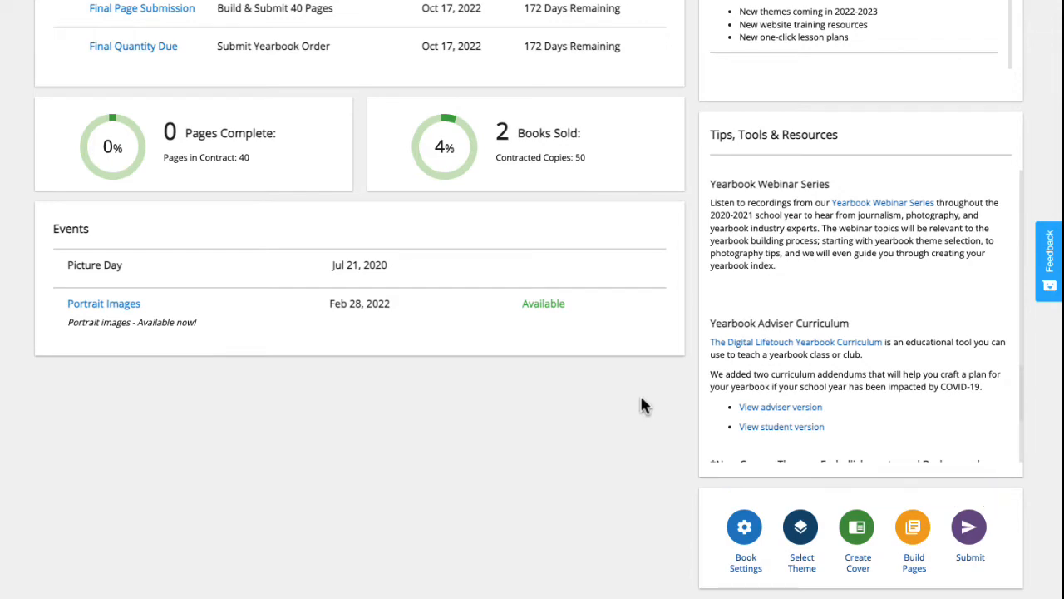
scroll("up", 3)
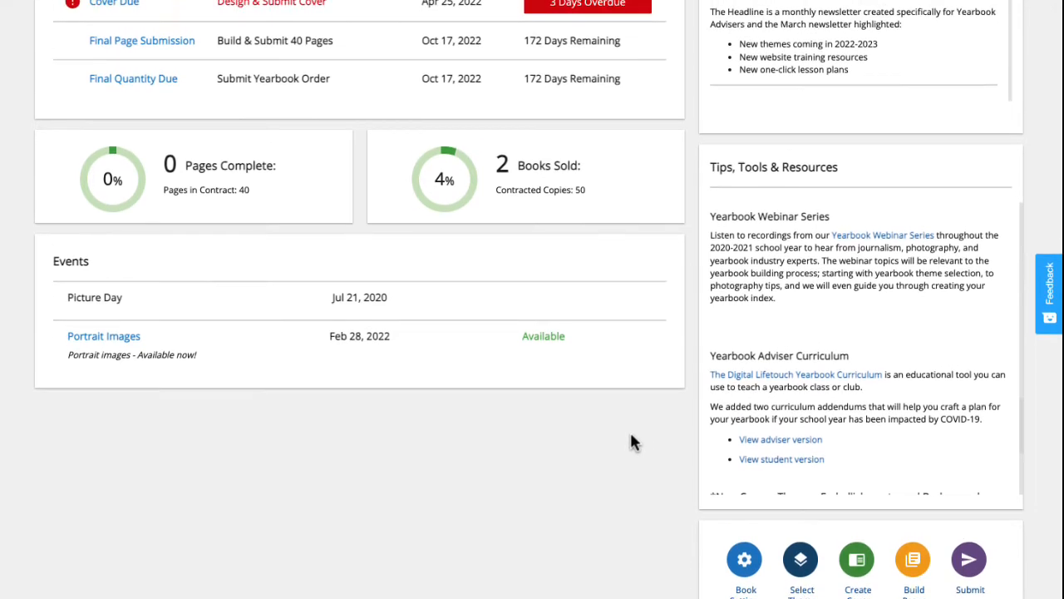
scroll("up", 3)
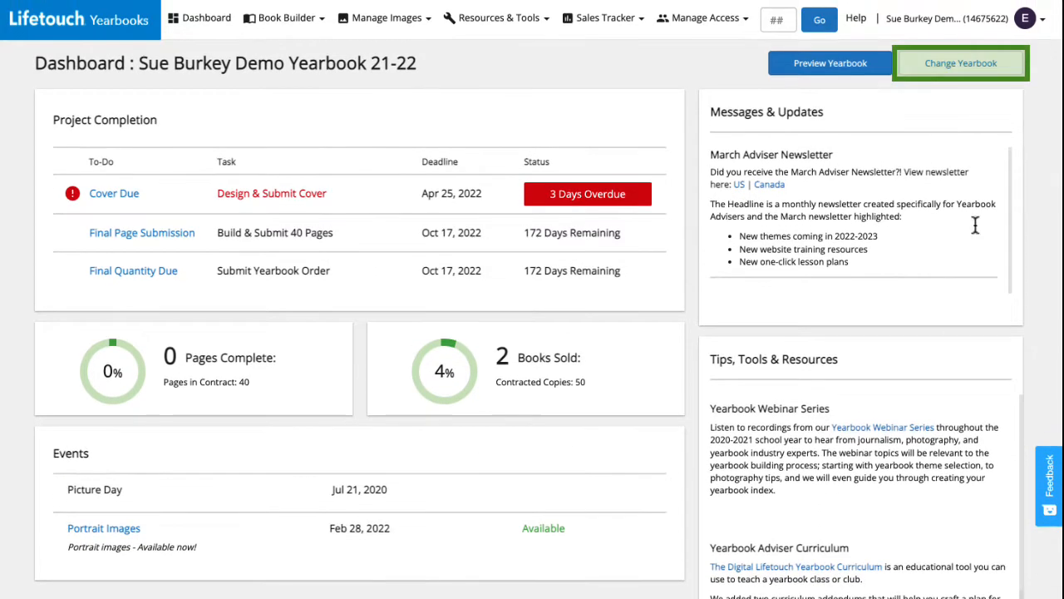
mouse_move(986, 112)
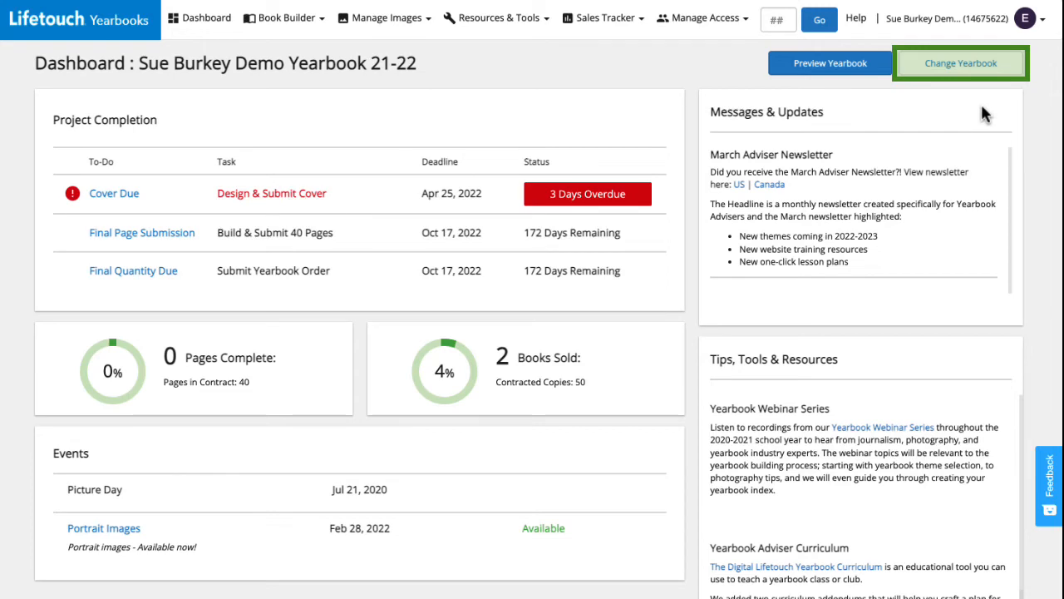
mouse_move(960, 77)
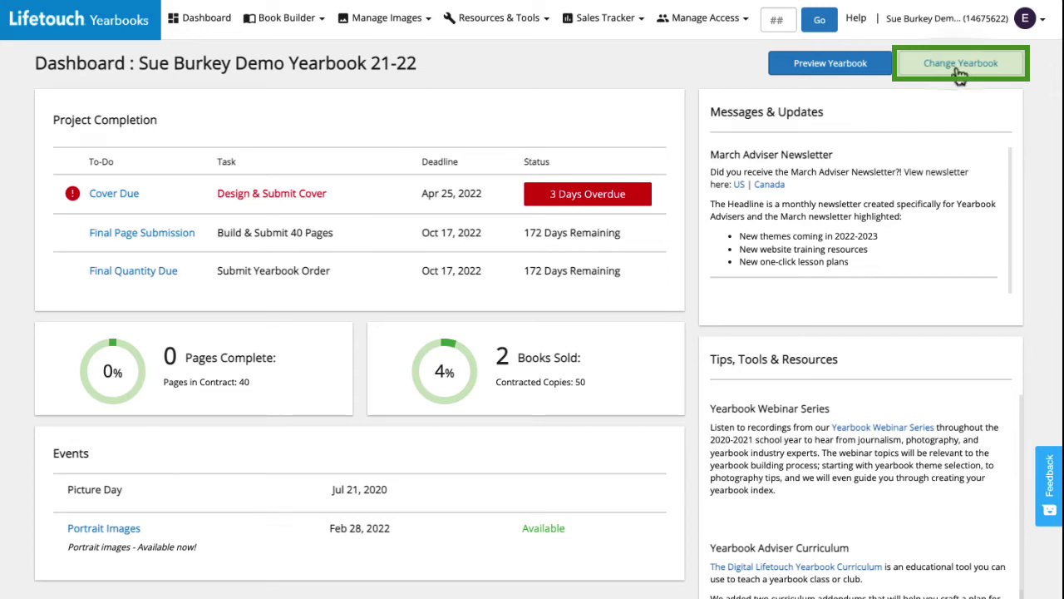
left_click(960, 62)
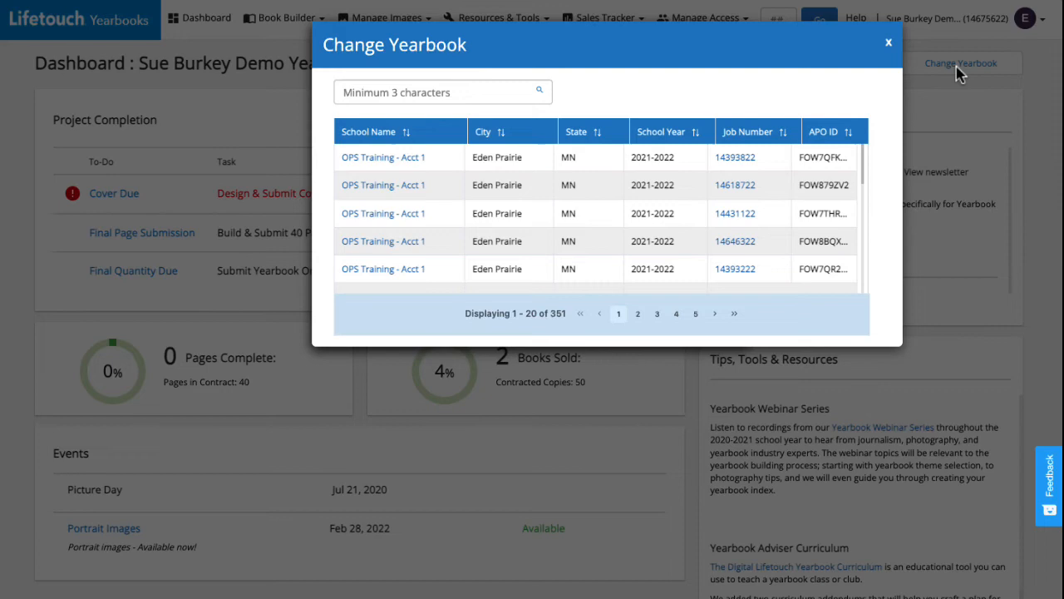
mouse_move(935, 91)
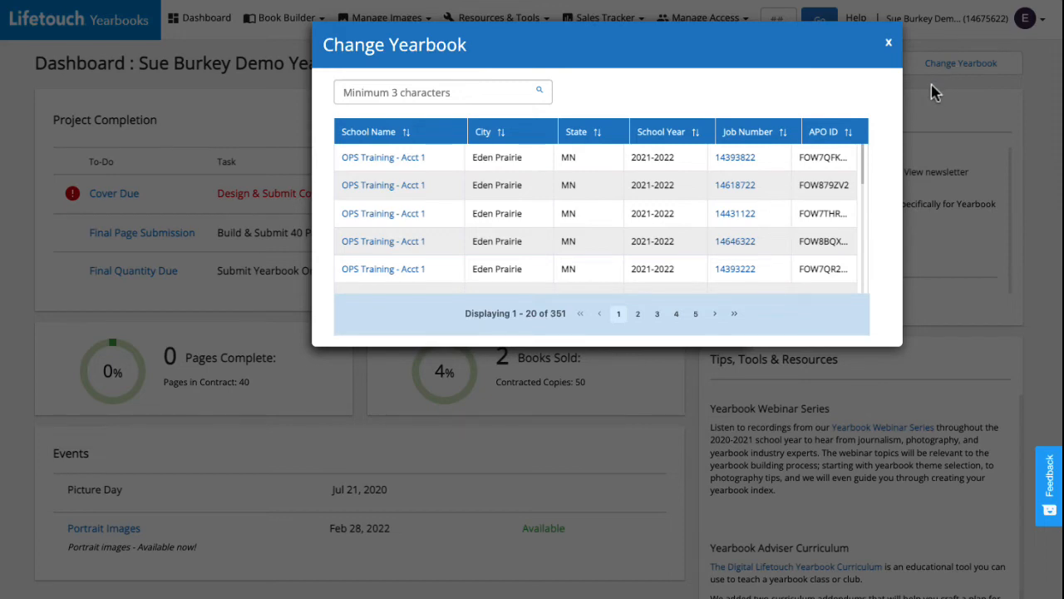
- Select the OPS Training - Acct 1 yearbook (job 14618722) and close the Smart Start popup
scroll("down", 3)
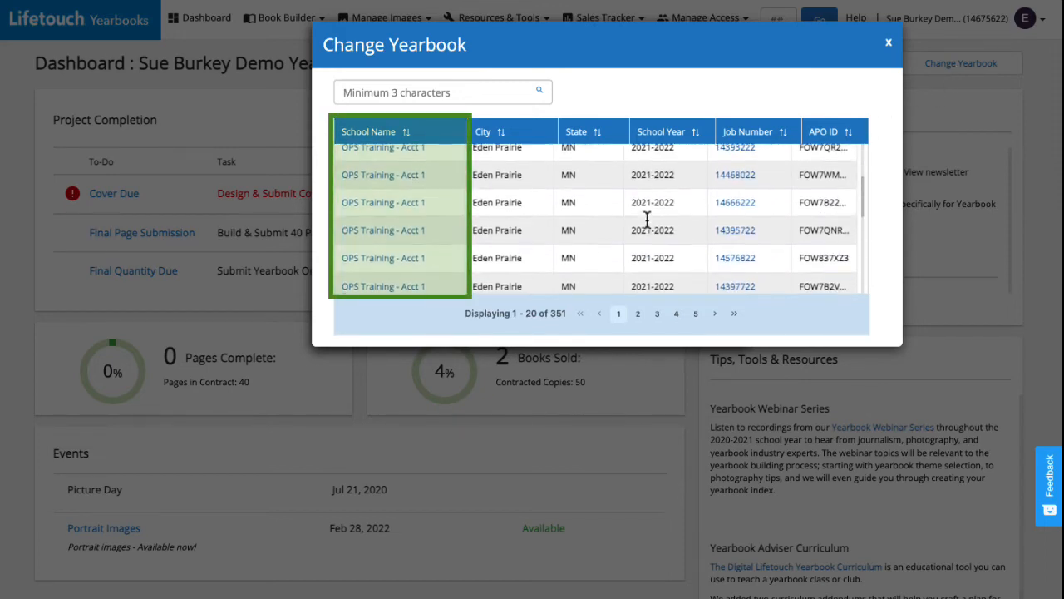
left_click(747, 132)
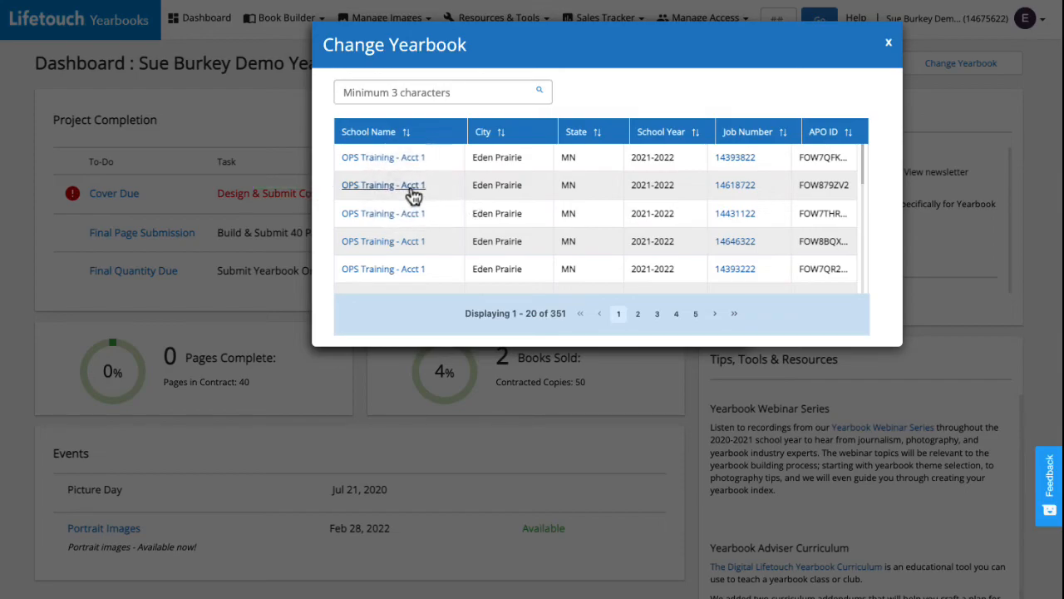
left_click(383, 184)
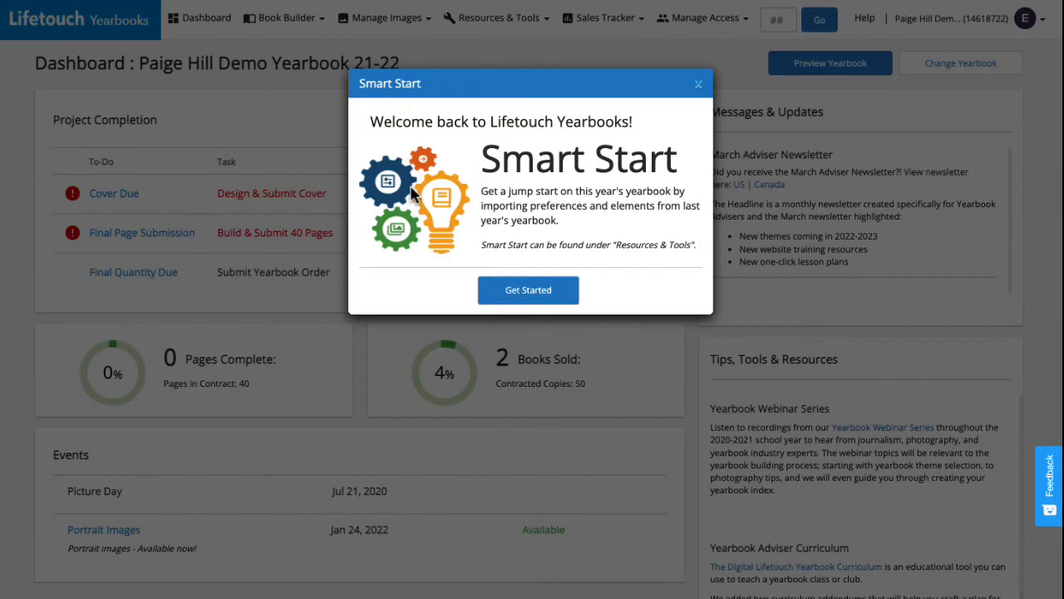
left_click(698, 83)
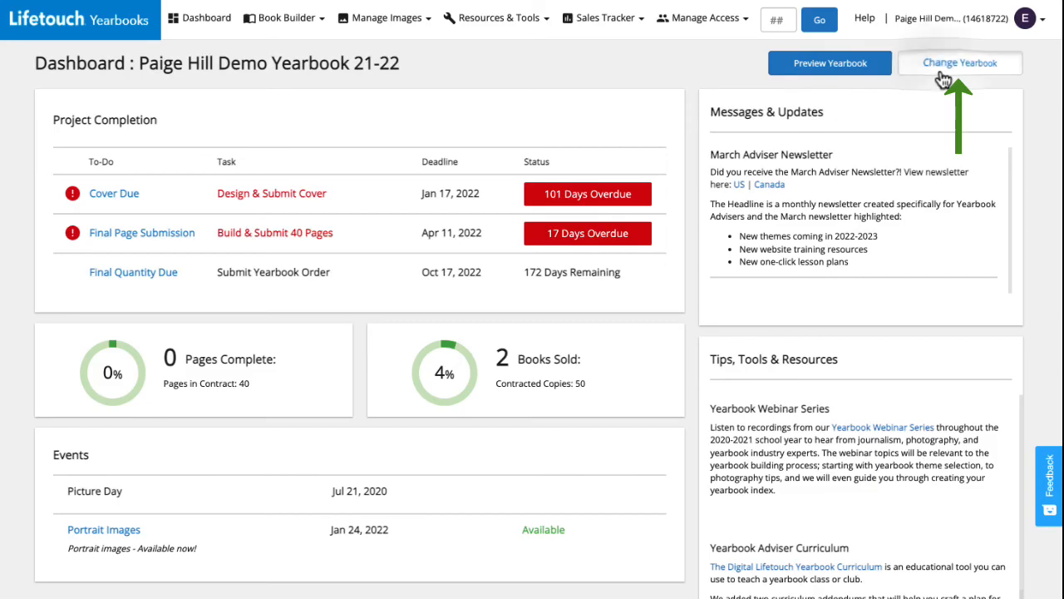
- Search Change Yearbook for job number 14675622 and choose the single matching school
left_click(960, 62)
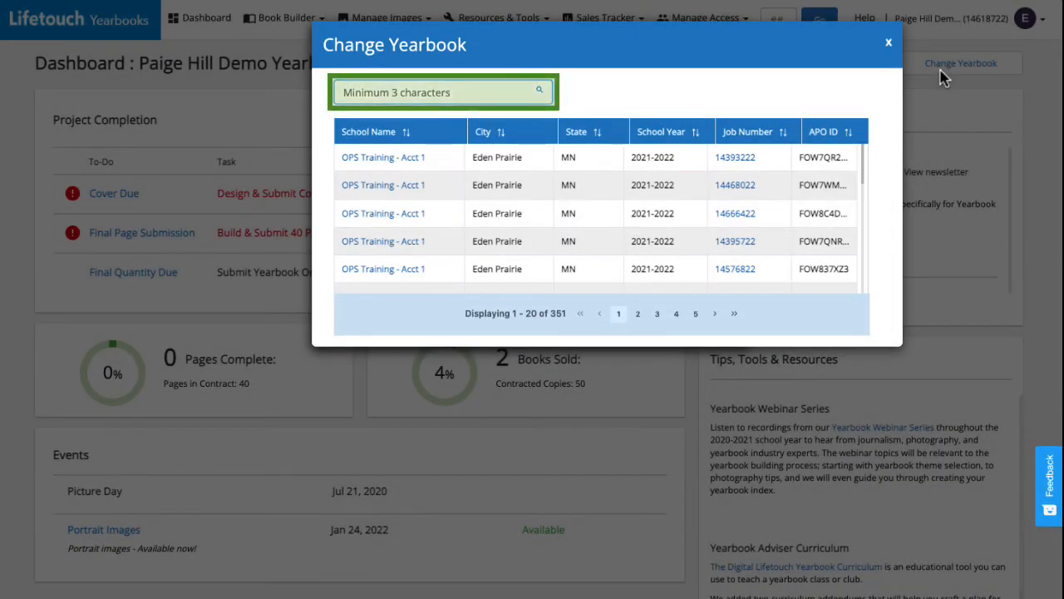
mouse_move(741, 110)
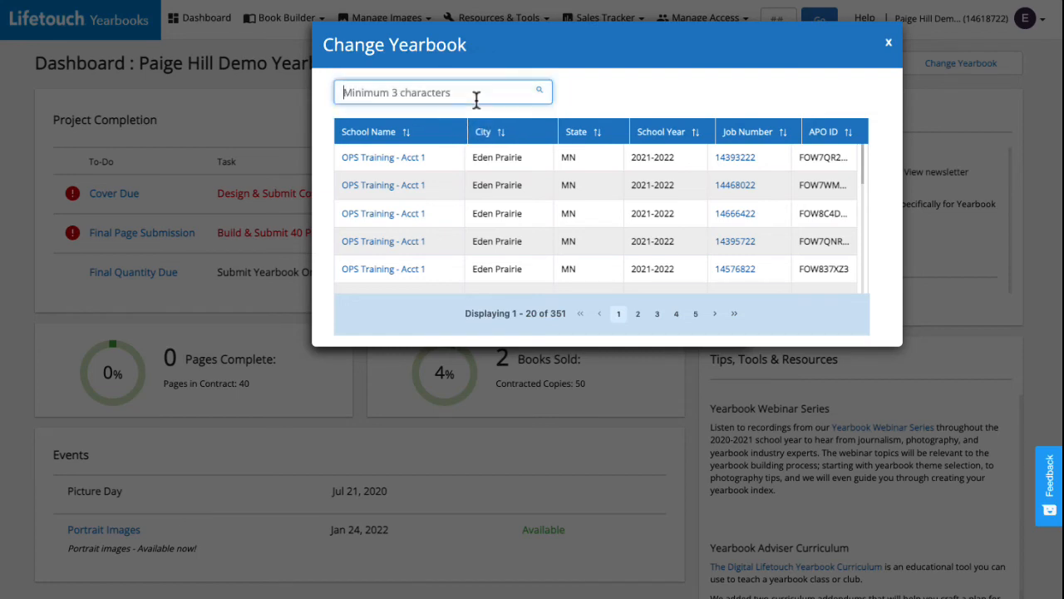
type("14675622")
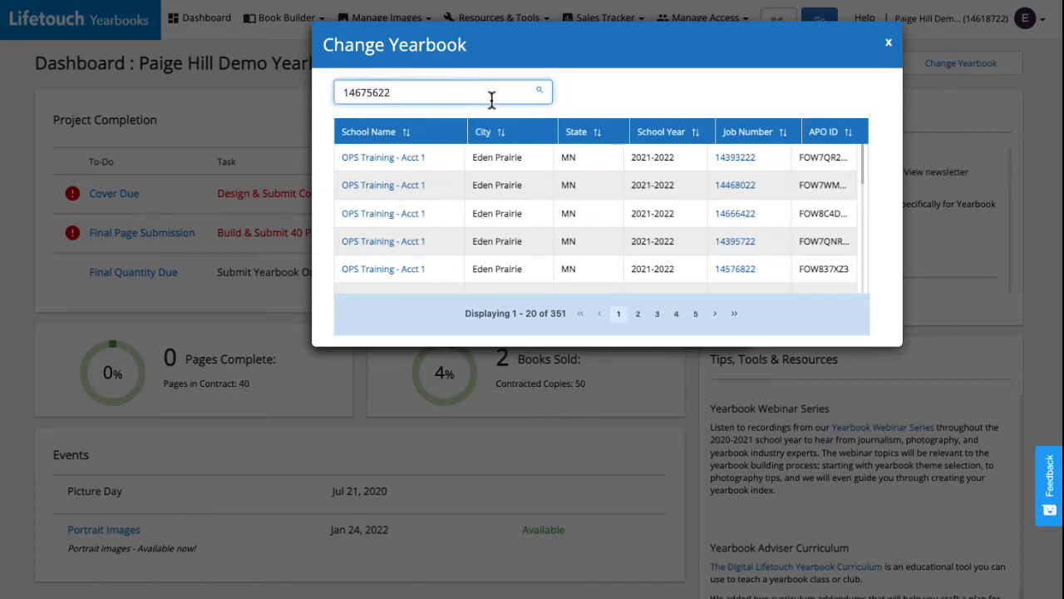
left_click(539, 91)
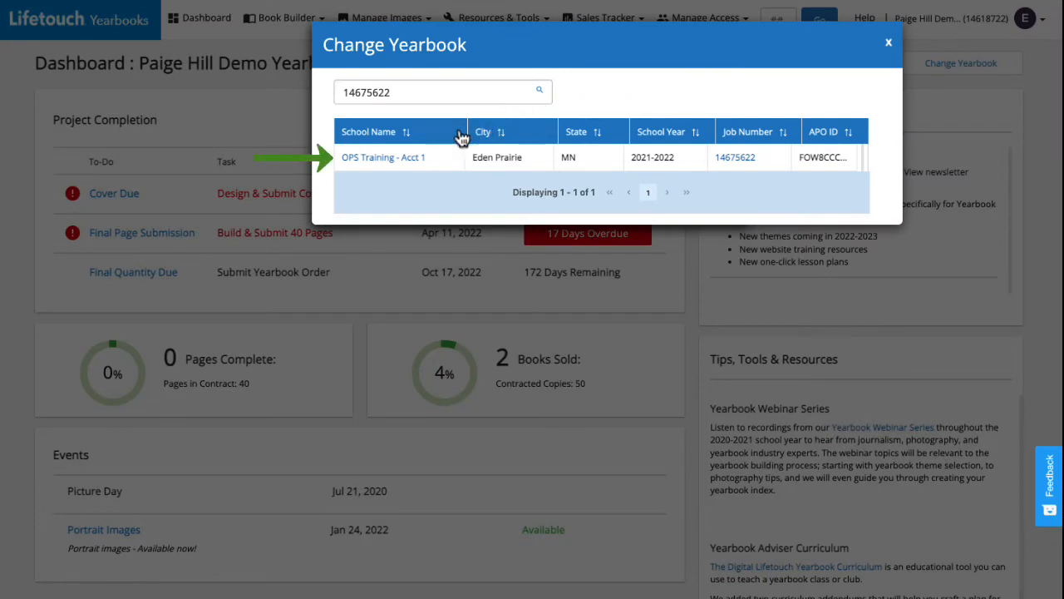
left_click(383, 157)
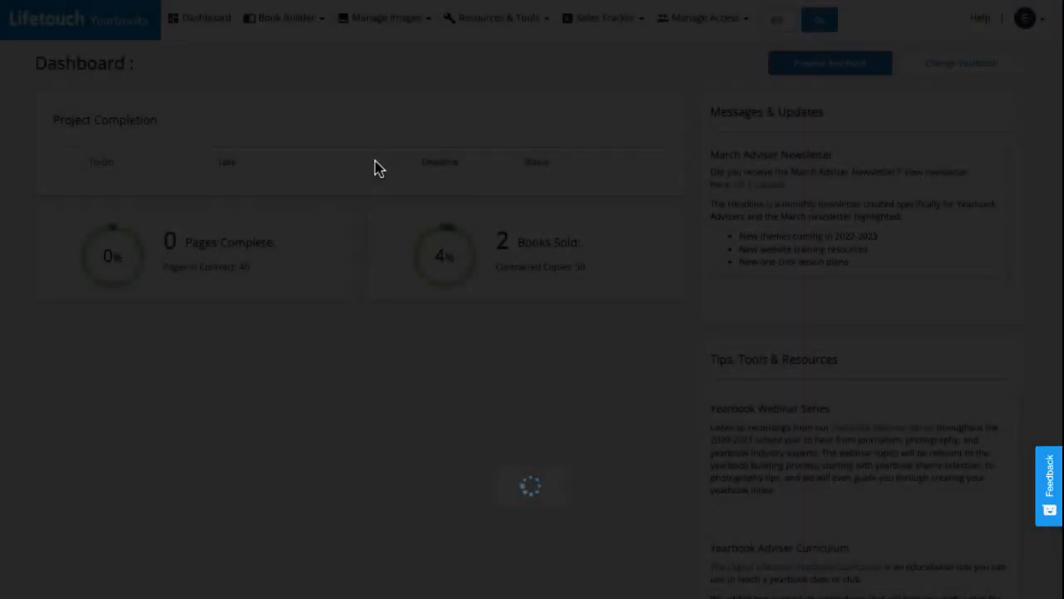